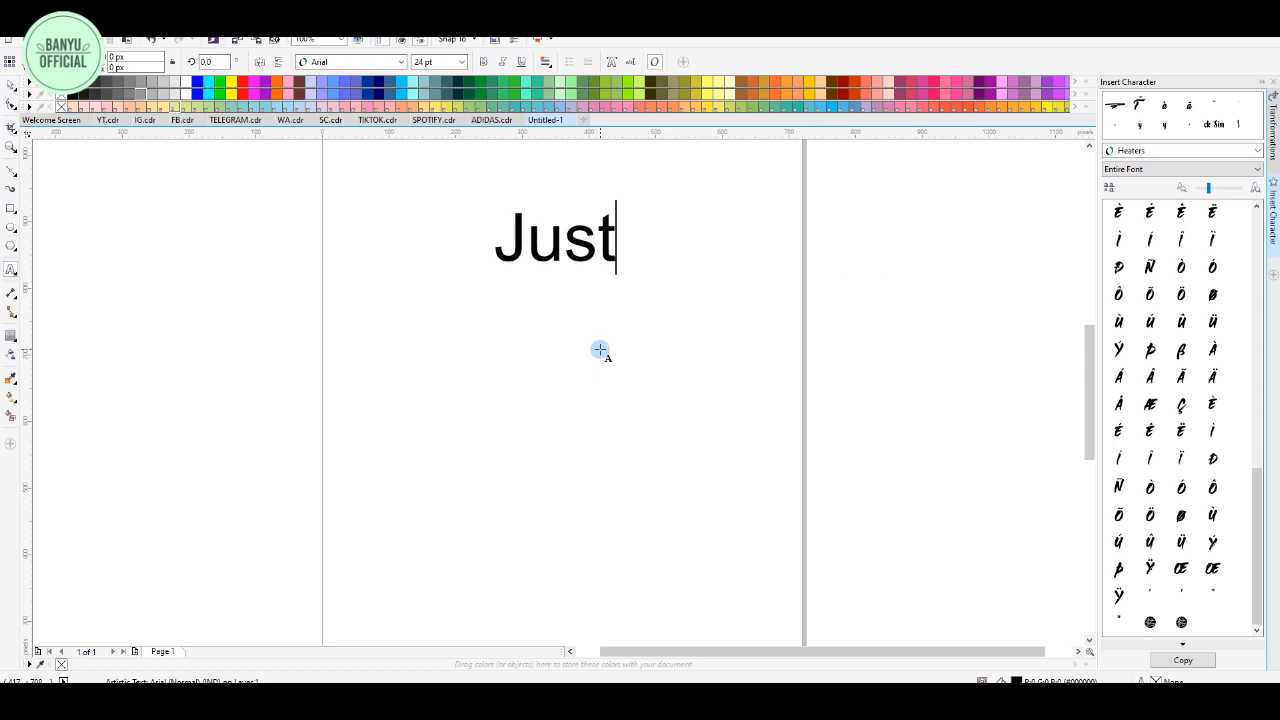
Select the 'Just' text object on the page with the Pick tool
click(288, 248)
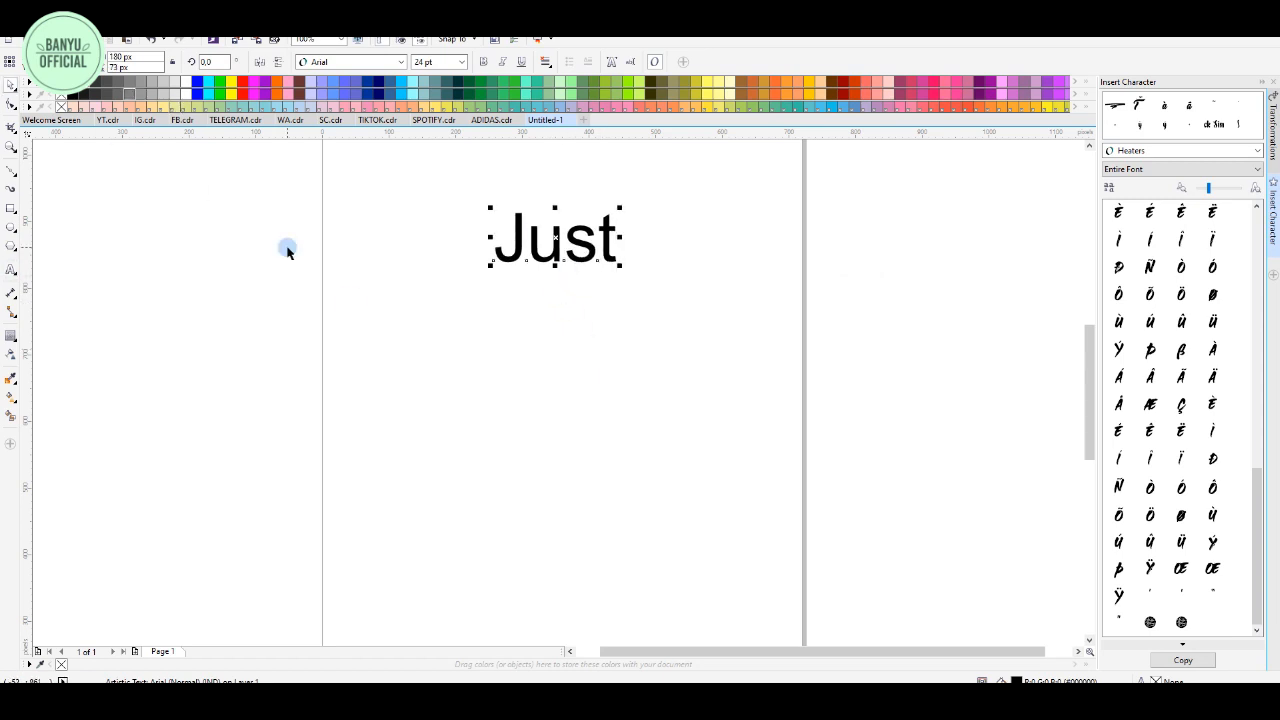
click(350, 60)
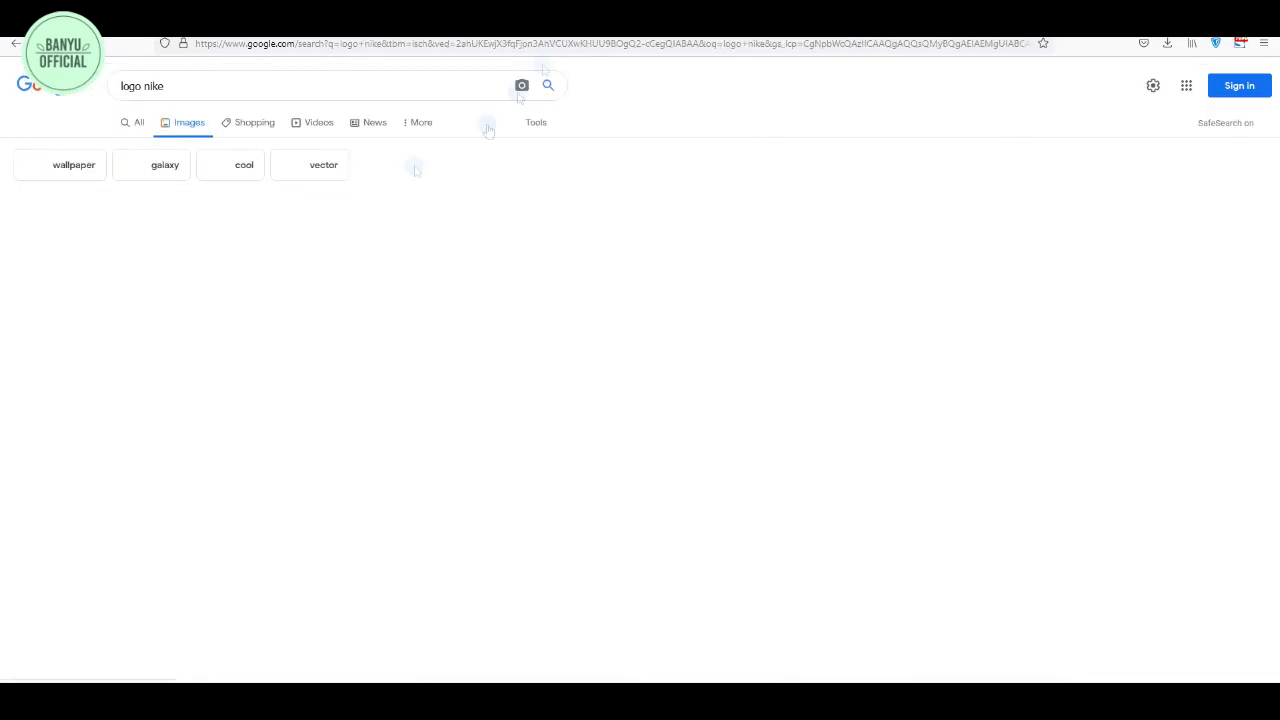
Open a larger preview of the first Nike swoosh image result
click(134, 278)
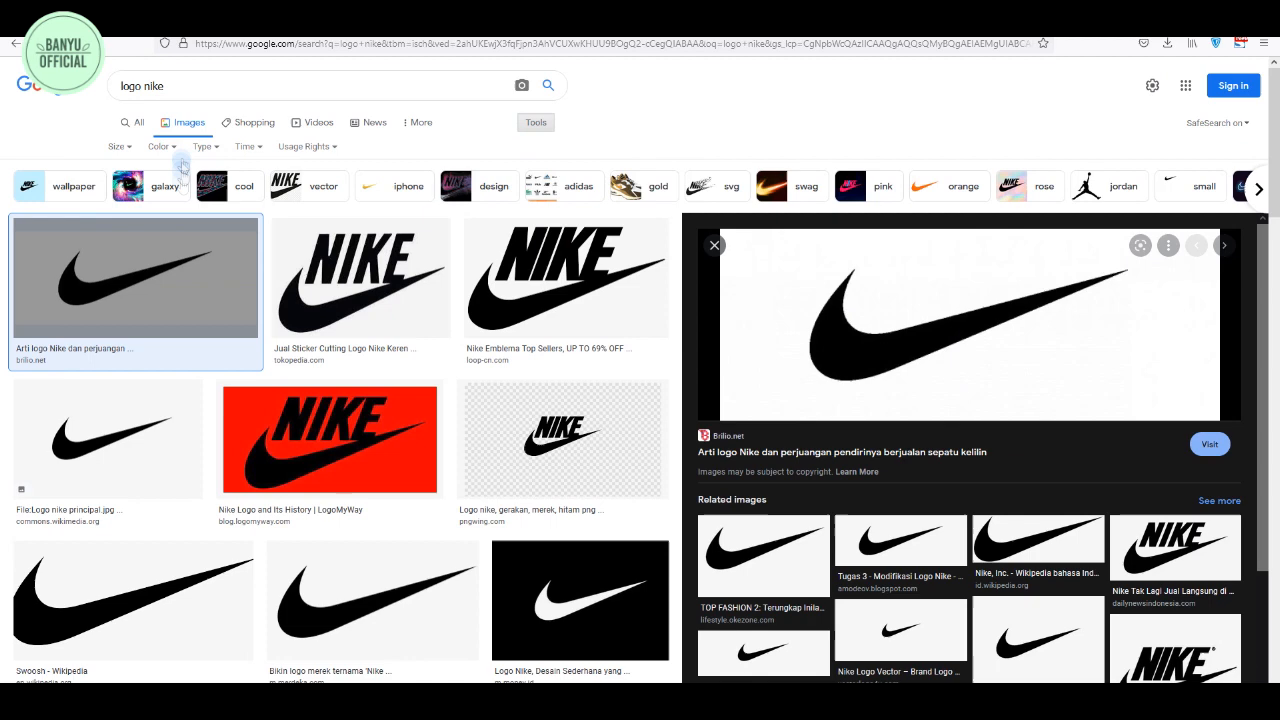
scroll(down, 3)
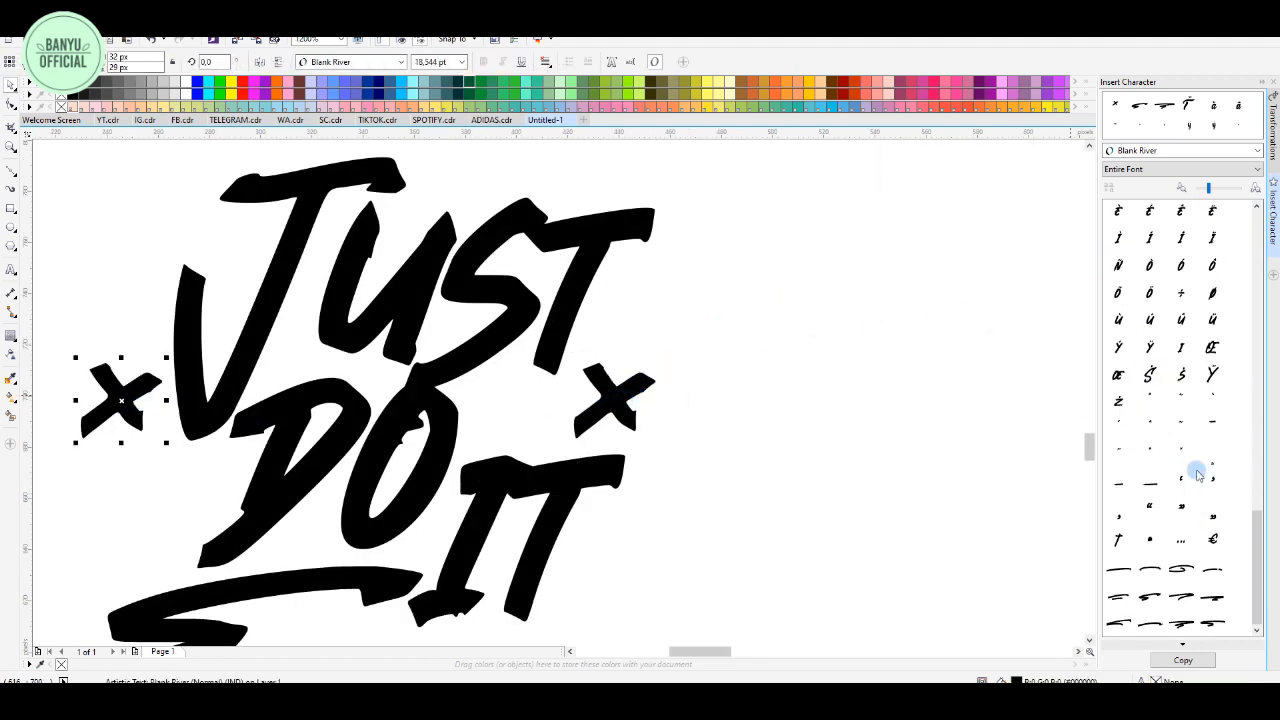
Scroll the Insert Character docker to find glyphs for the crosses and swoosh
scroll(down, 3)
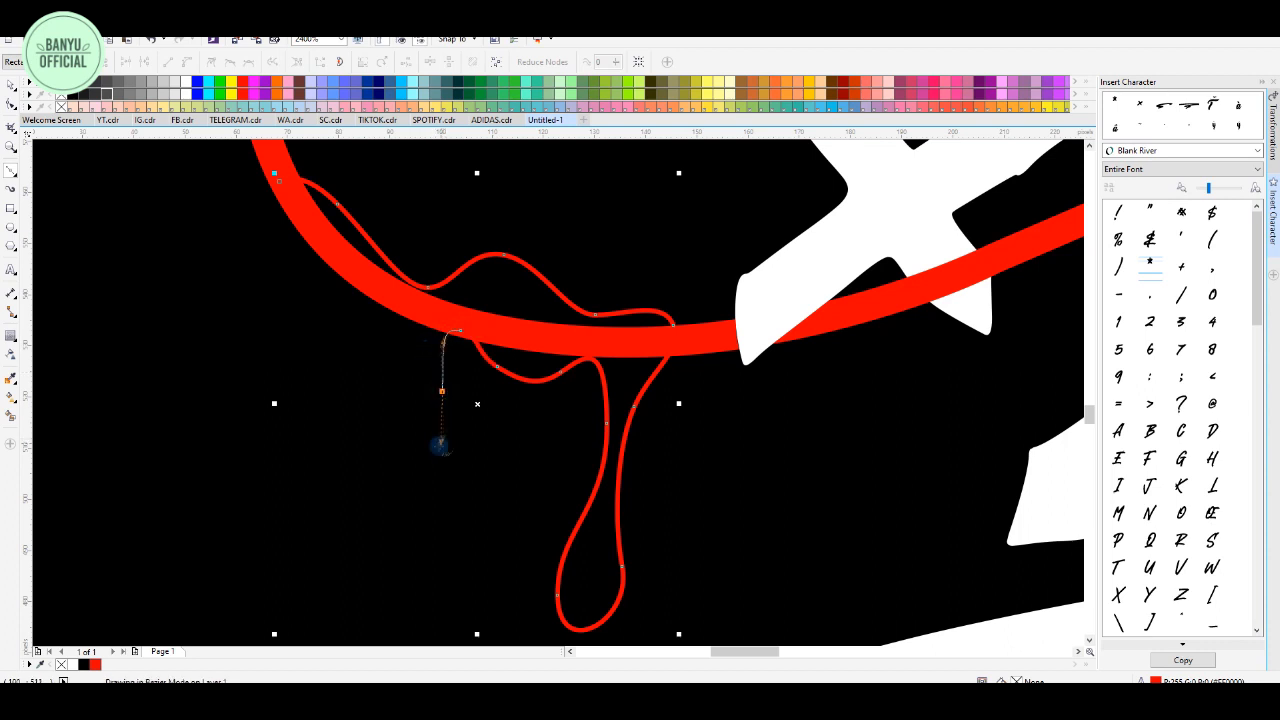
Draw another red drip curve hanging below the red outline
drag(440, 390, 376, 330)
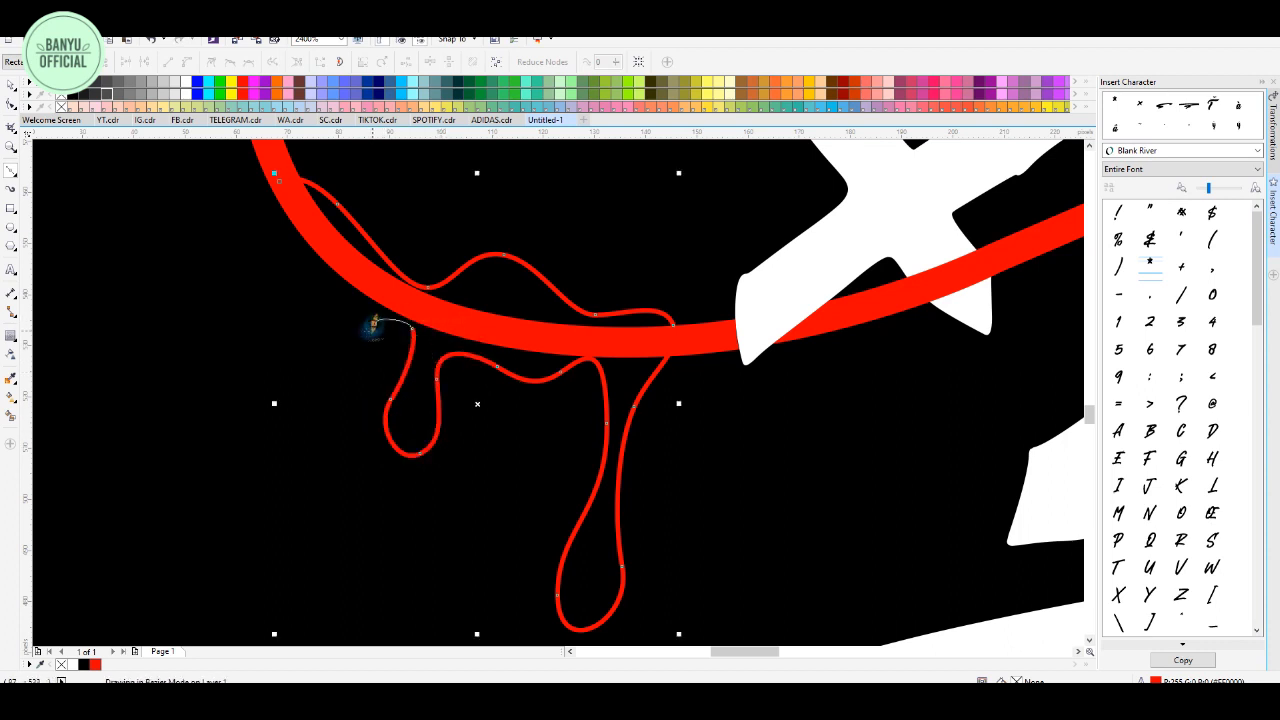